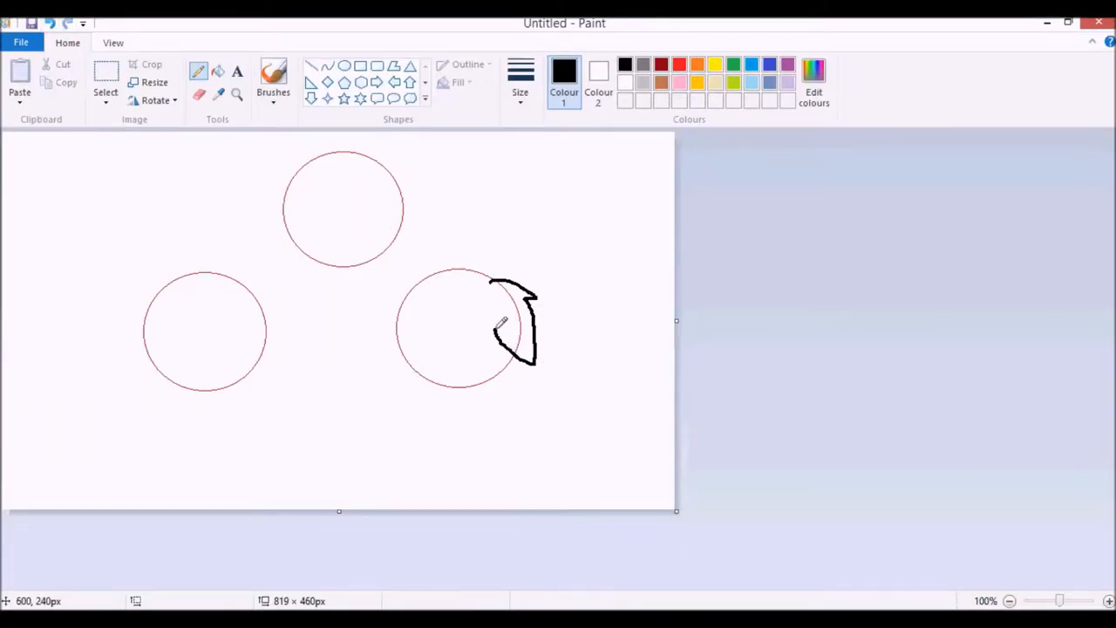
- Pencil the left dog's floppy ear and head outline around the left guide circle
left_click_drag(174, 287, 162, 374)
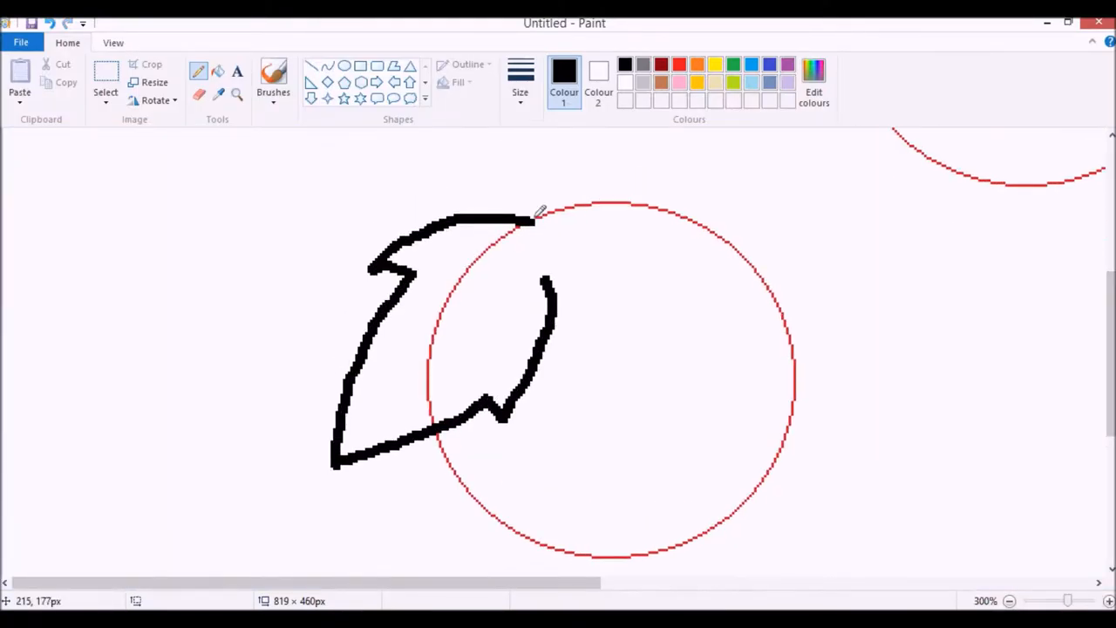
left_click_drag(523, 213, 571, 513)
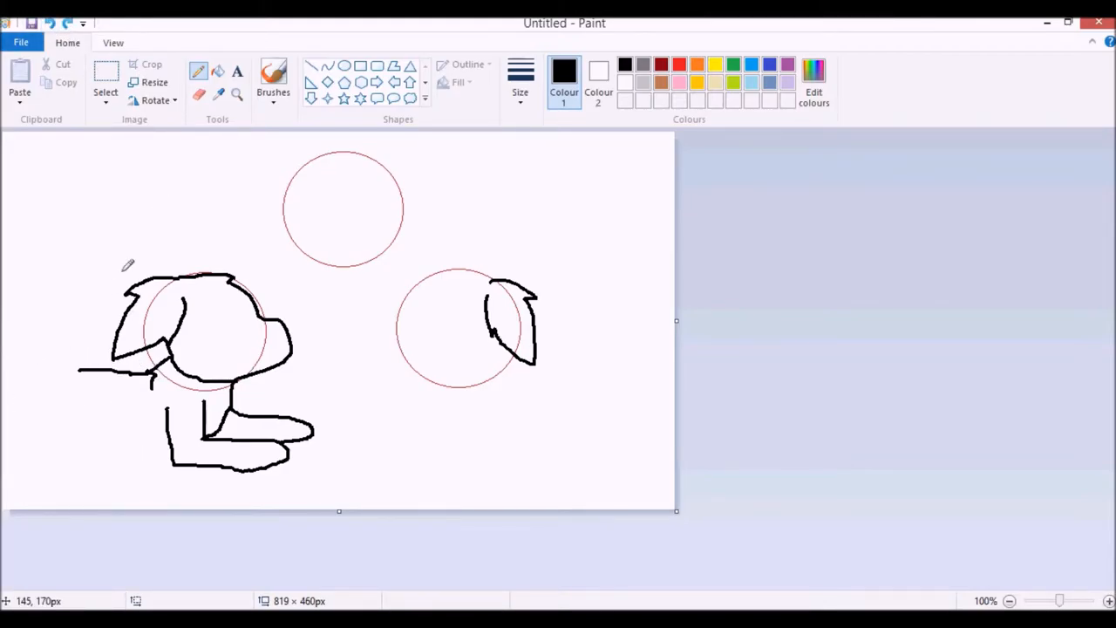
- Draw the left dog's front leg and lying body, then zoom in for face detail
left_click_drag(129, 379, 122, 405)
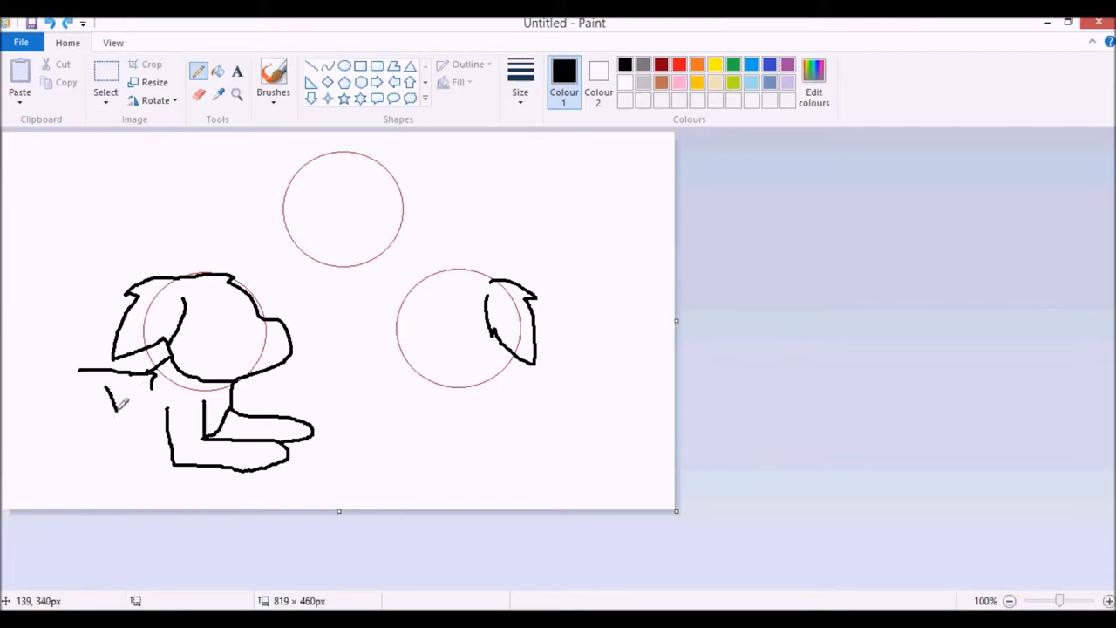
left_click_drag(117, 401, 149, 449)
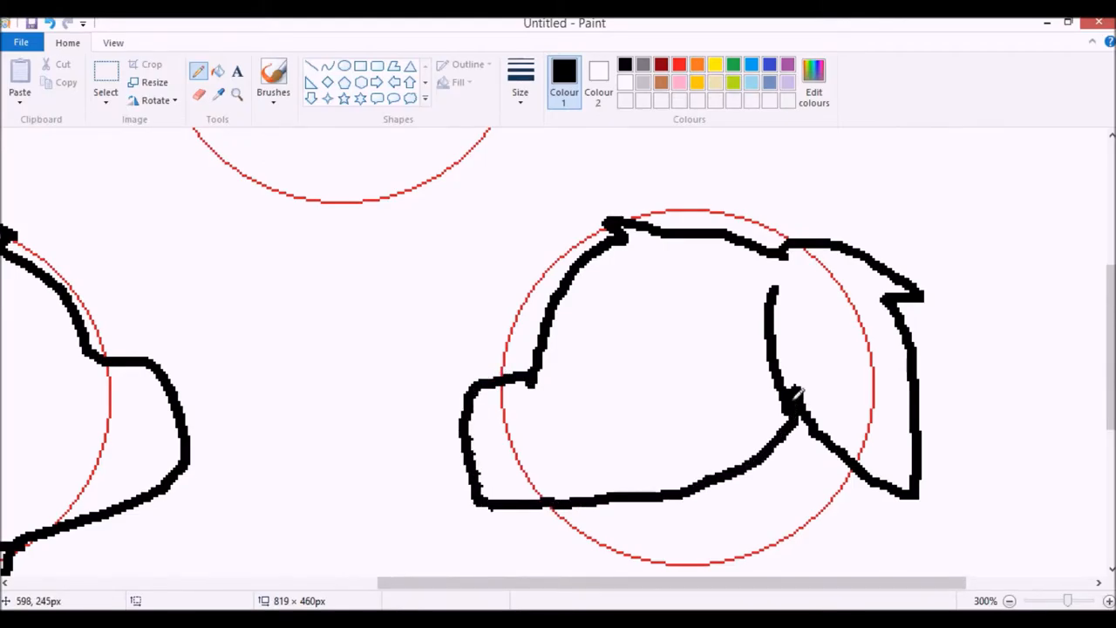
scroll("down", 3)
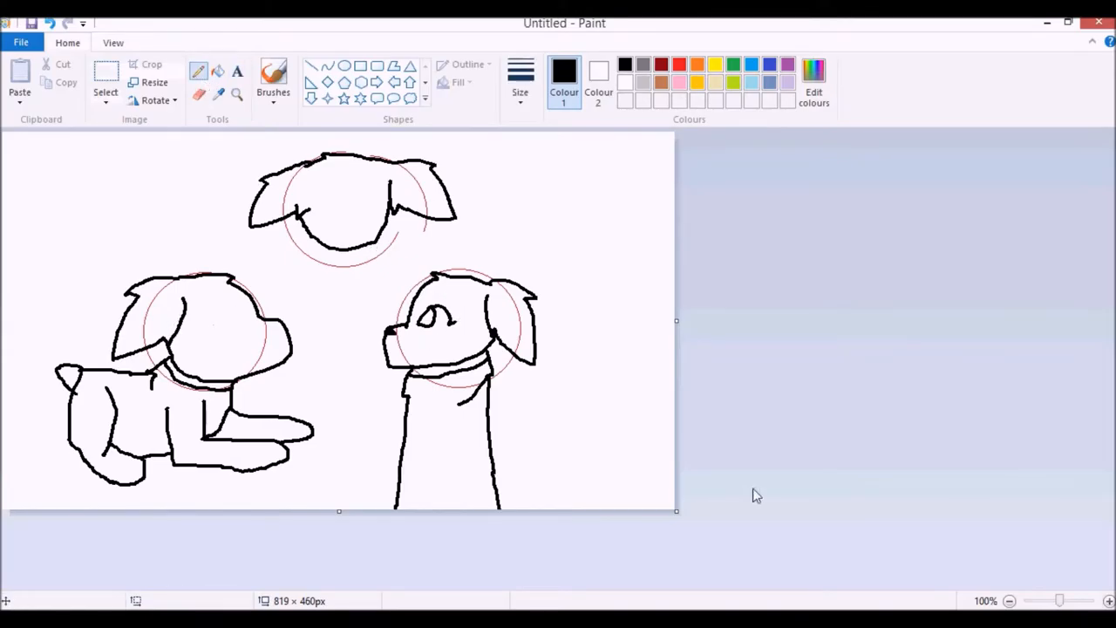
left_click(1107, 601)
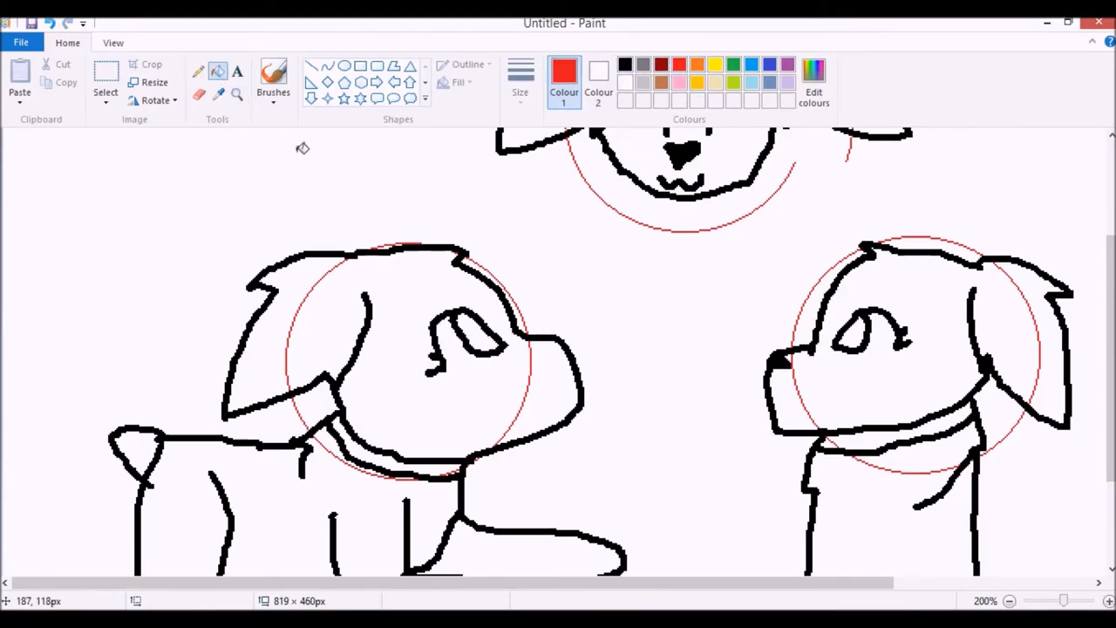
- Remove the red guide circles and bucket-fill the background light blue
left_click(660, 239)
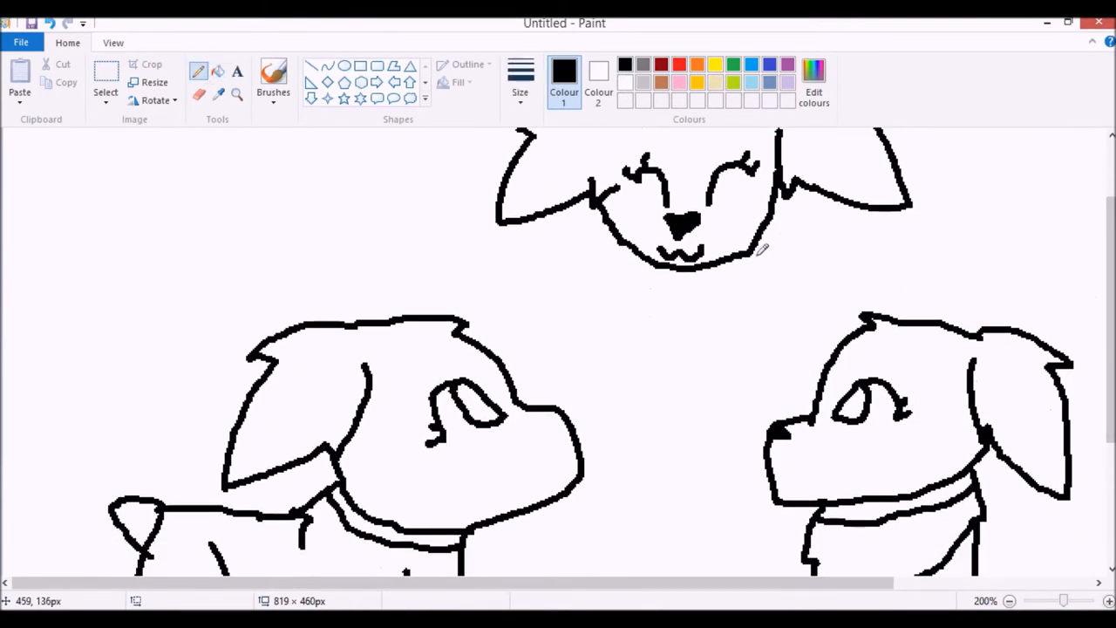
scroll("down", 3)
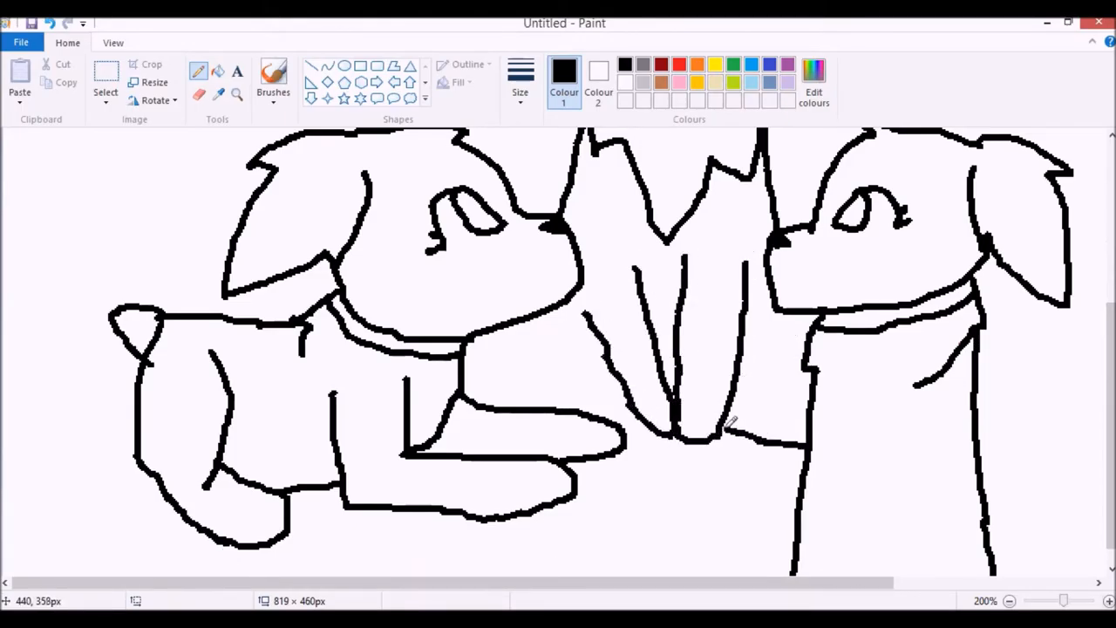
left_click(1009, 601)
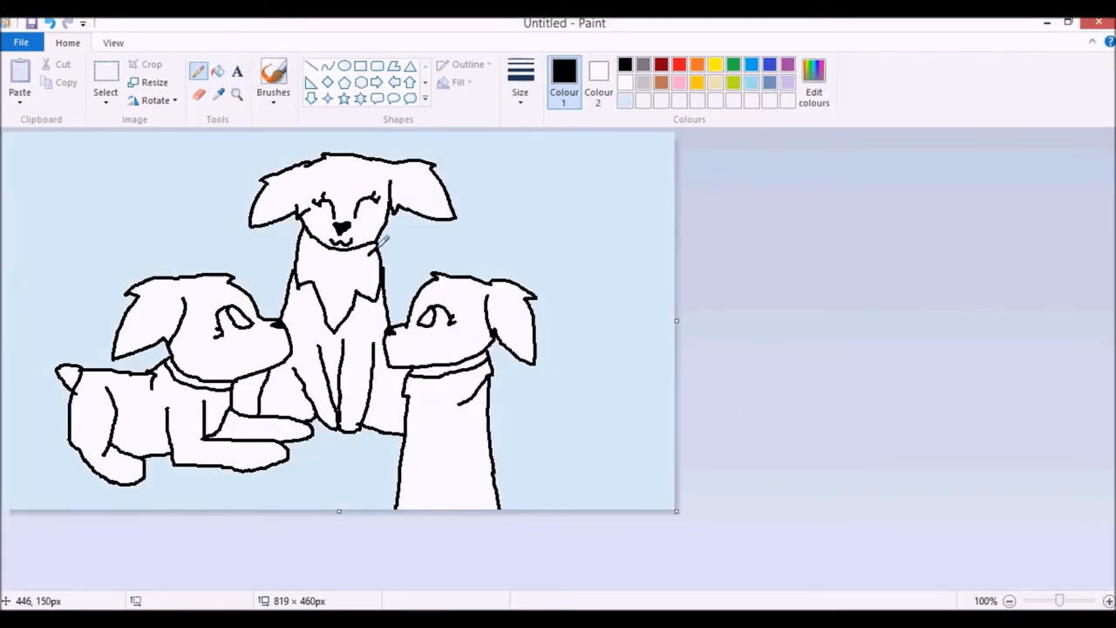
- Colour the dogs' collars and fill the left and right dogs' eyes brown
left_click_drag(305, 244, 375, 249)
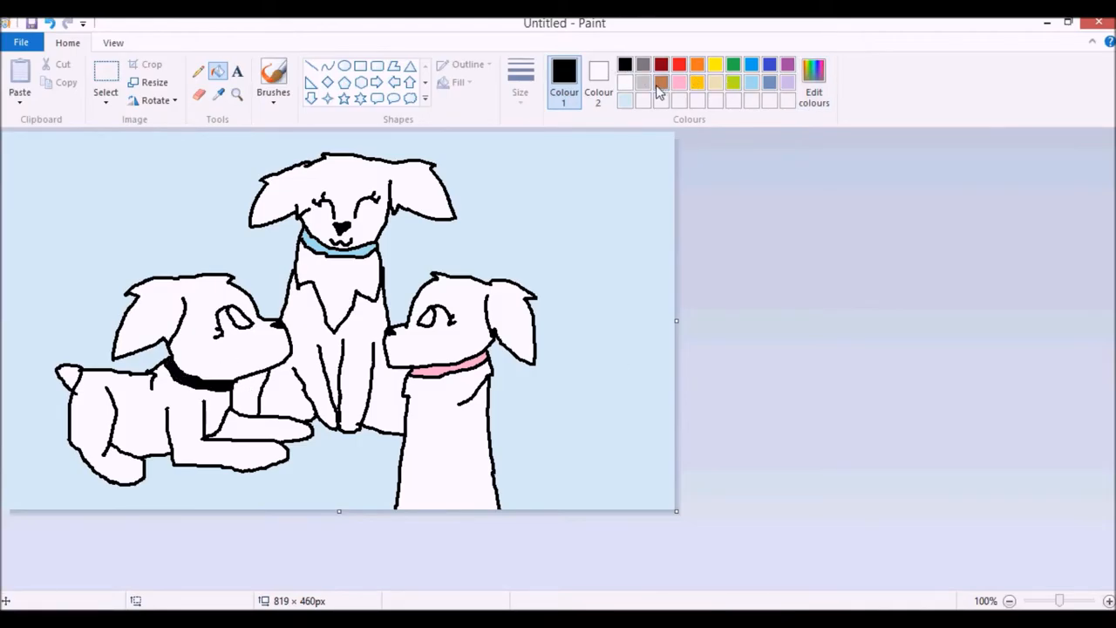
left_click(662, 82)
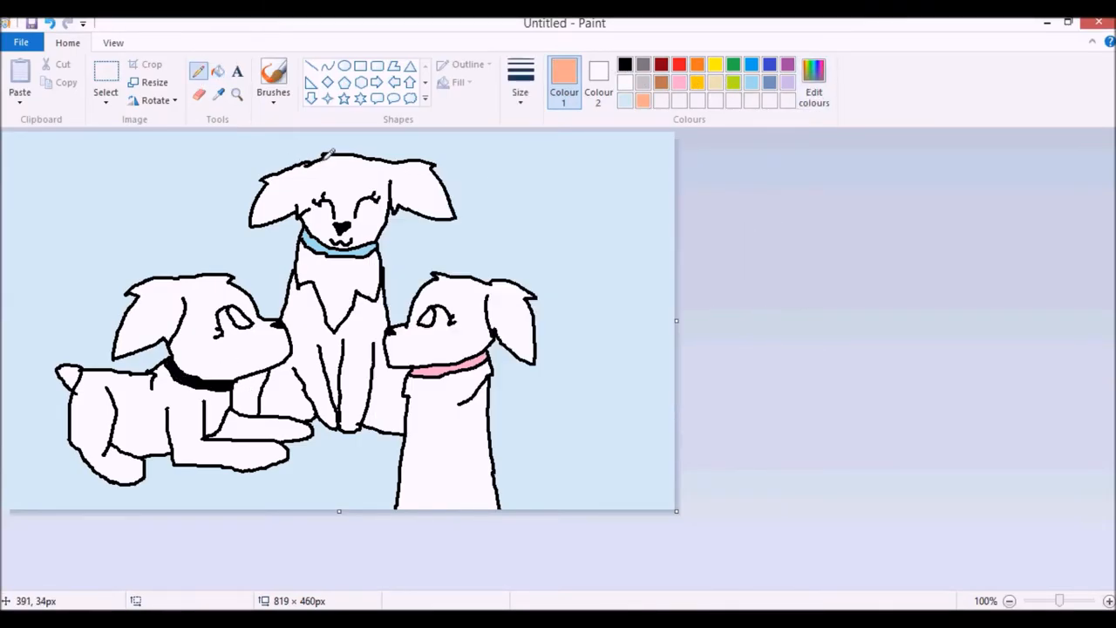
left_click_drag(307, 148, 303, 214)
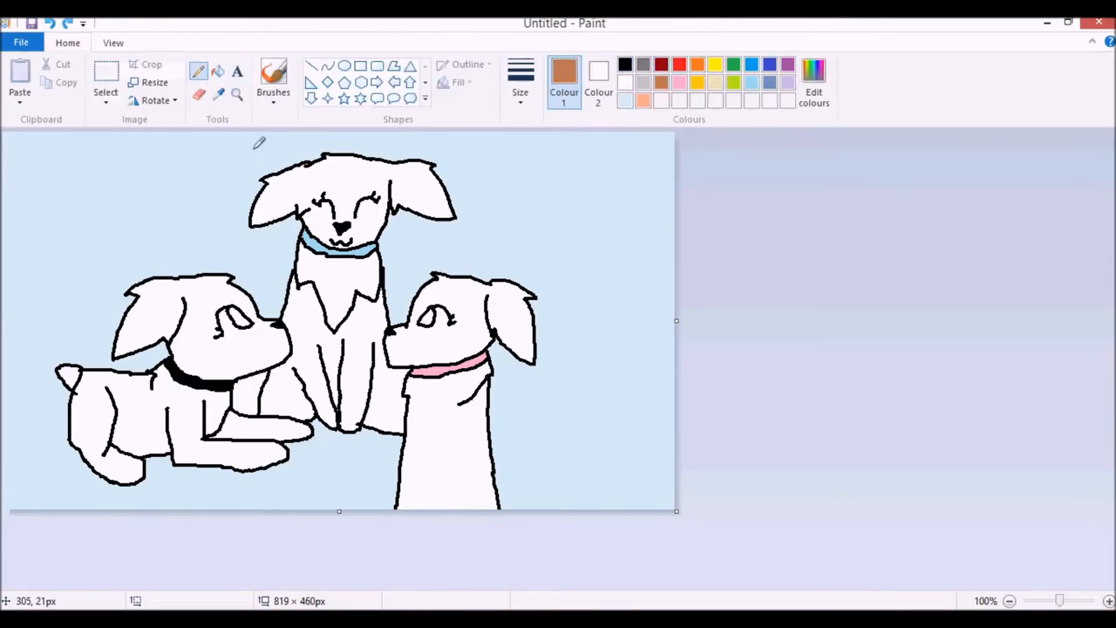
left_click(236, 322)
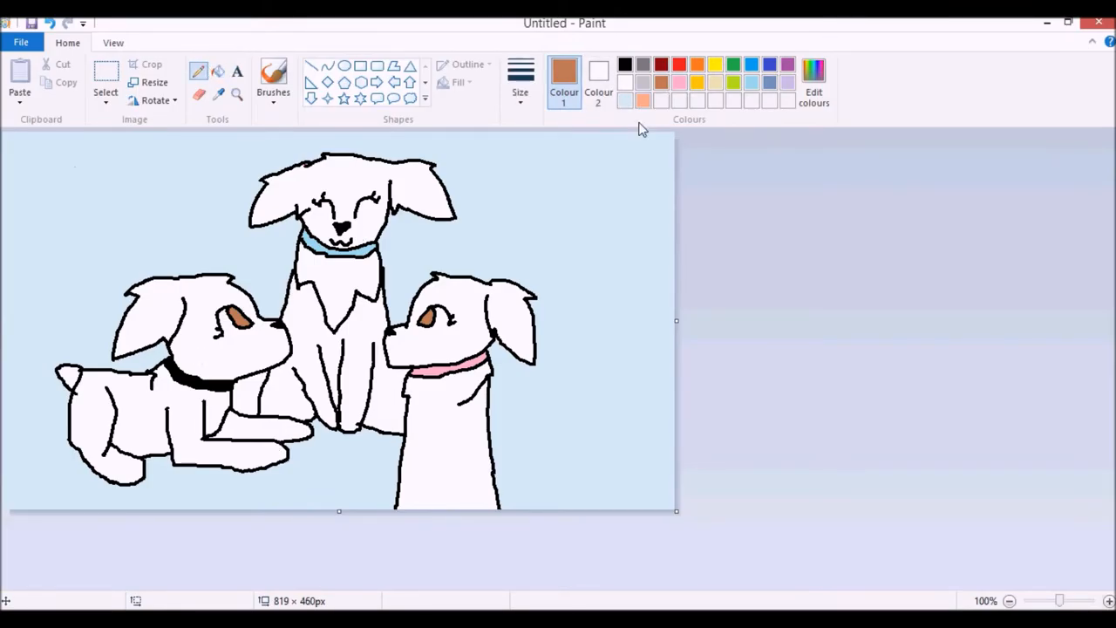
- Define and confirm a custom brown in Edit colours
left_click(813, 83)
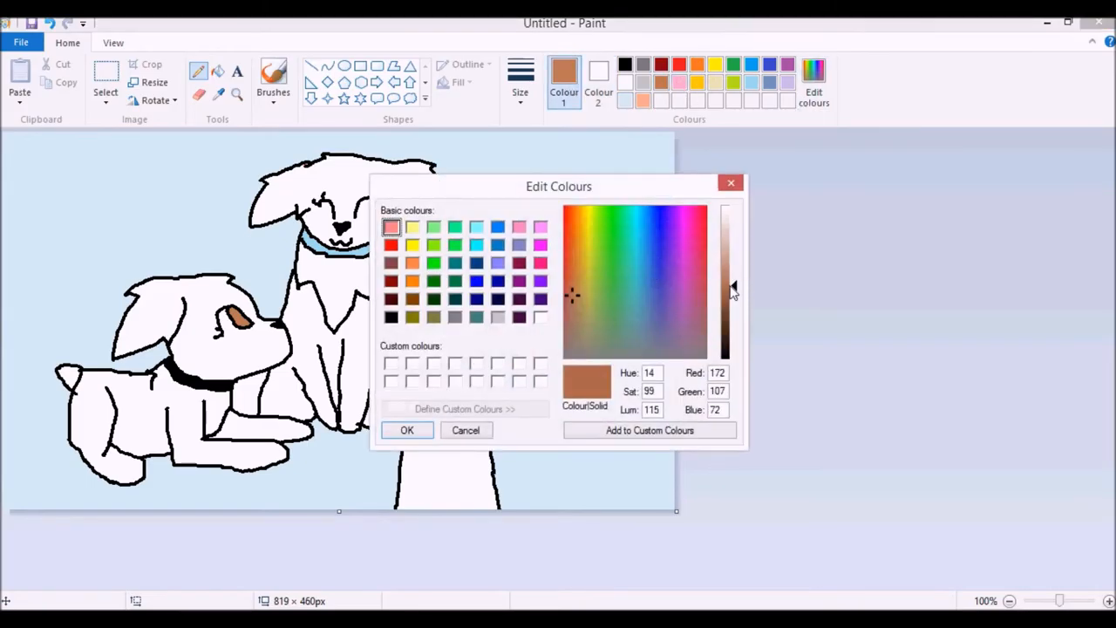
left_click(406, 430)
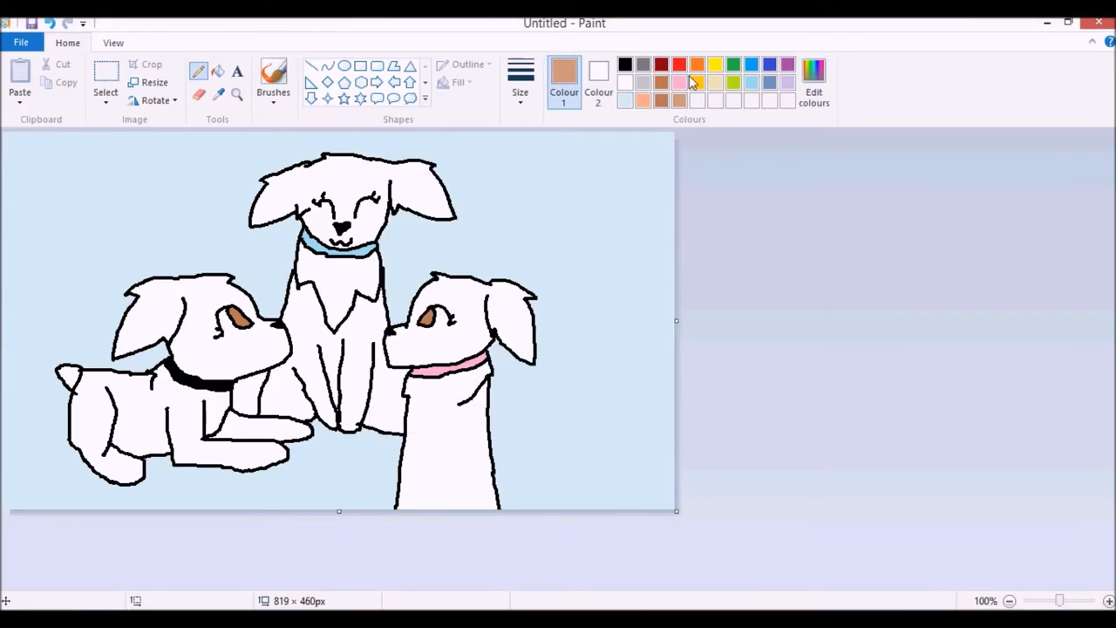
- Outline and fill the top dog's head and ear patches orange
left_click_drag(349, 161, 318, 209)
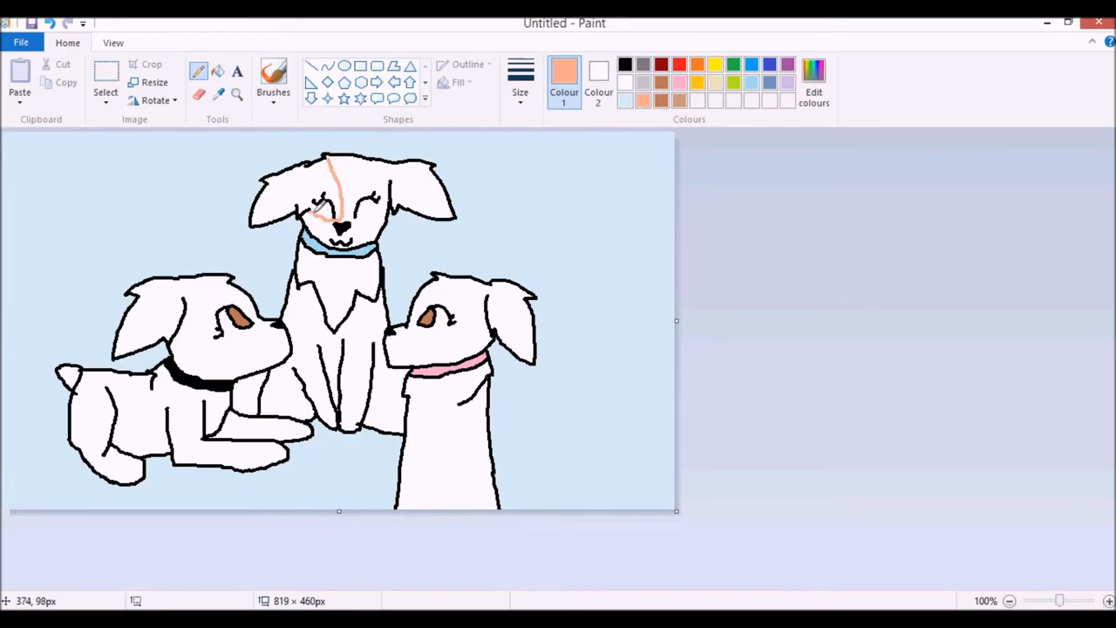
left_click(296, 192)
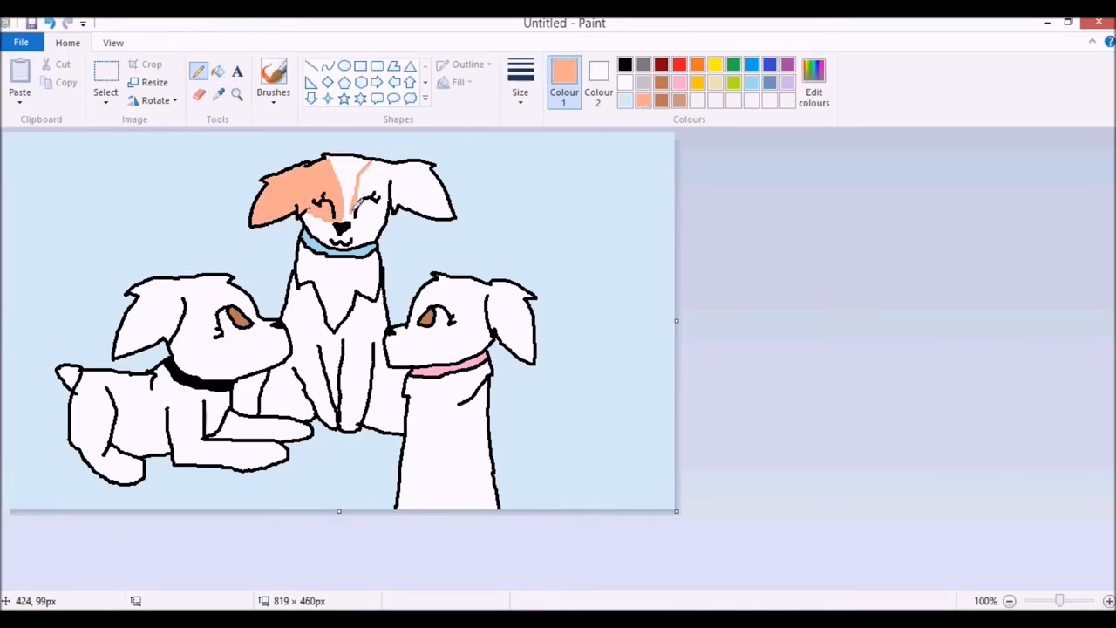
left_click(410, 183)
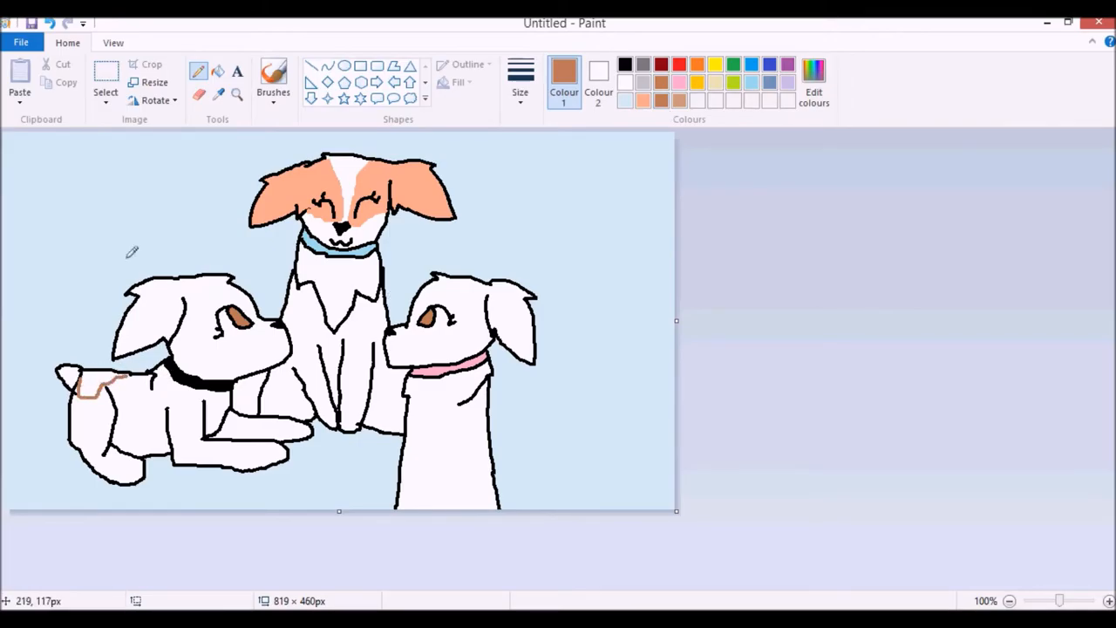
- Fill the left dog's back and head patches brown, its eye dark red, and the right dog's head tan
left_click(96, 384)
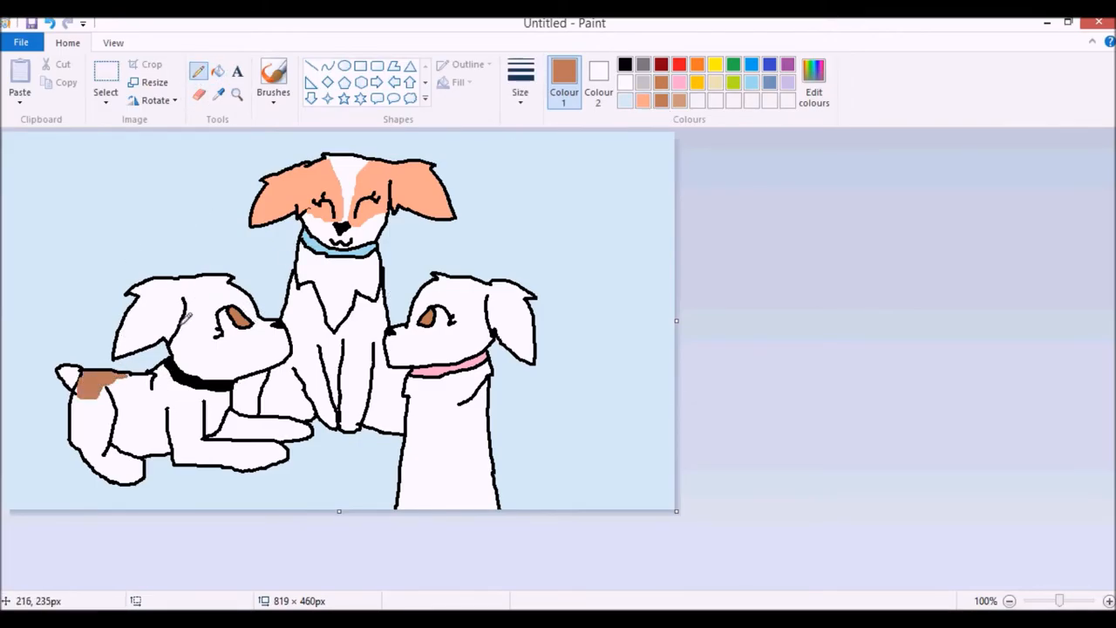
left_click(157, 314)
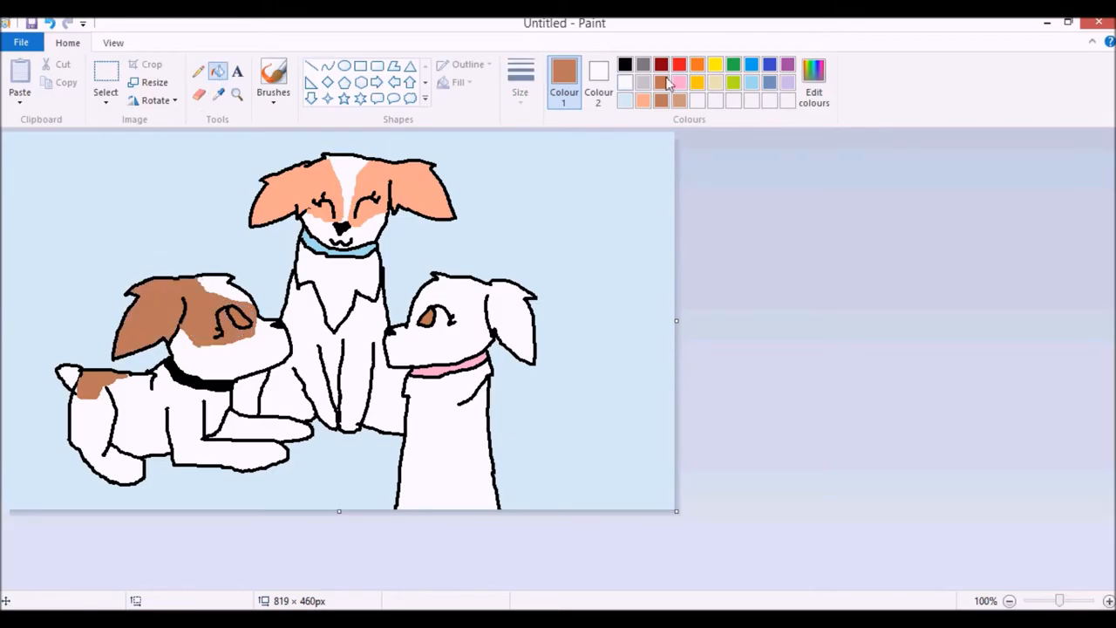
left_click(625, 82)
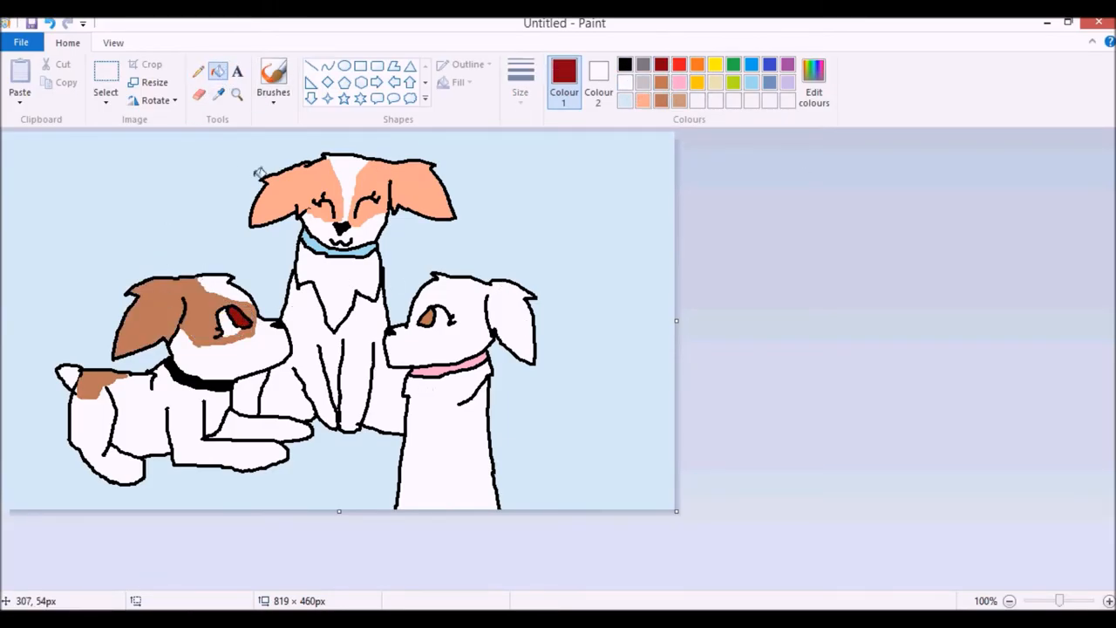
left_click_drag(414, 318, 475, 279)
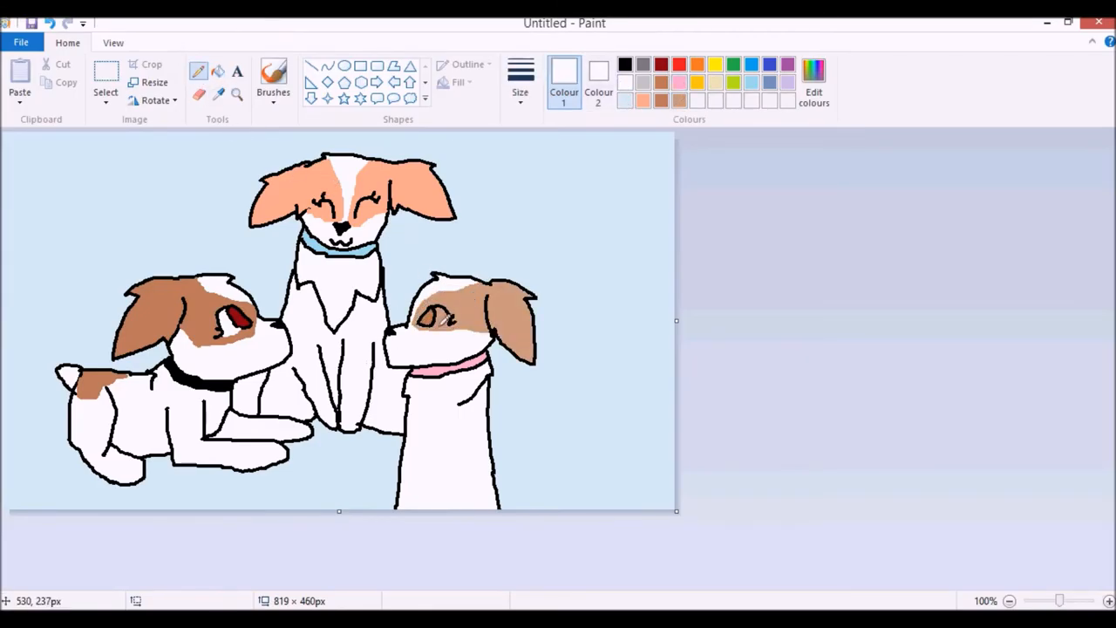
mouse_move(676, 139)
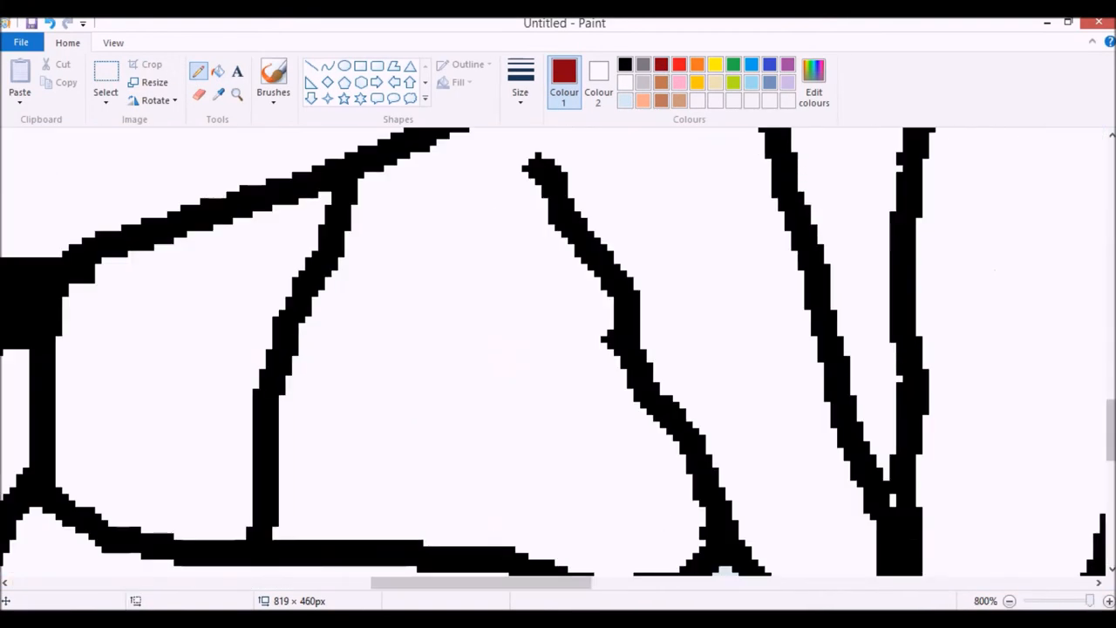
- Confirm a dark red custom colour and fill the right dog's eye with it
left_click(813, 83)
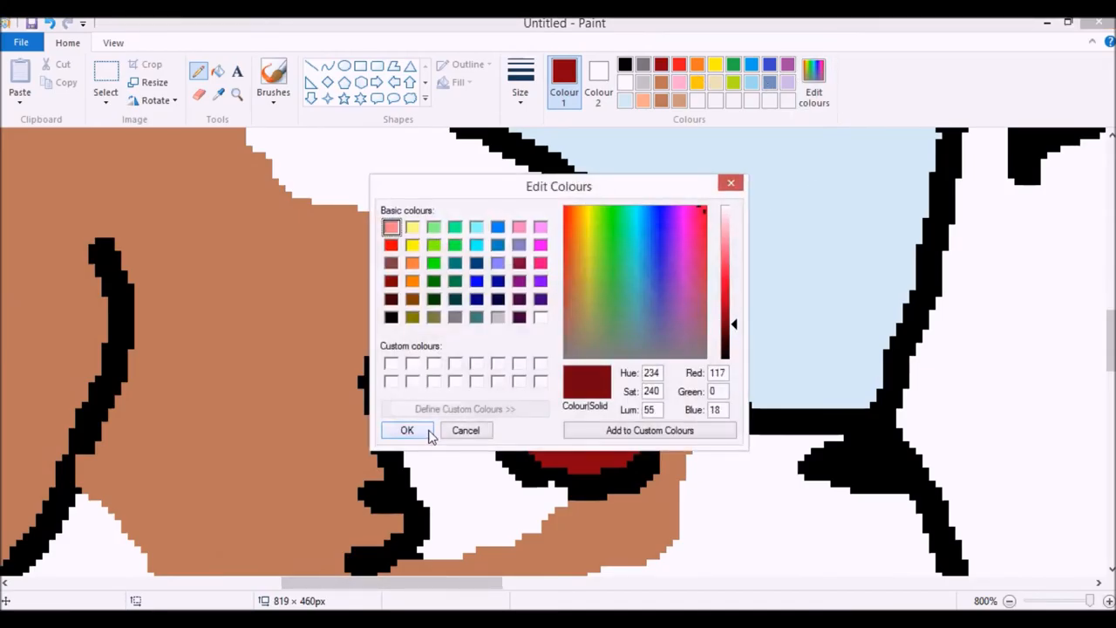
left_click(407, 430)
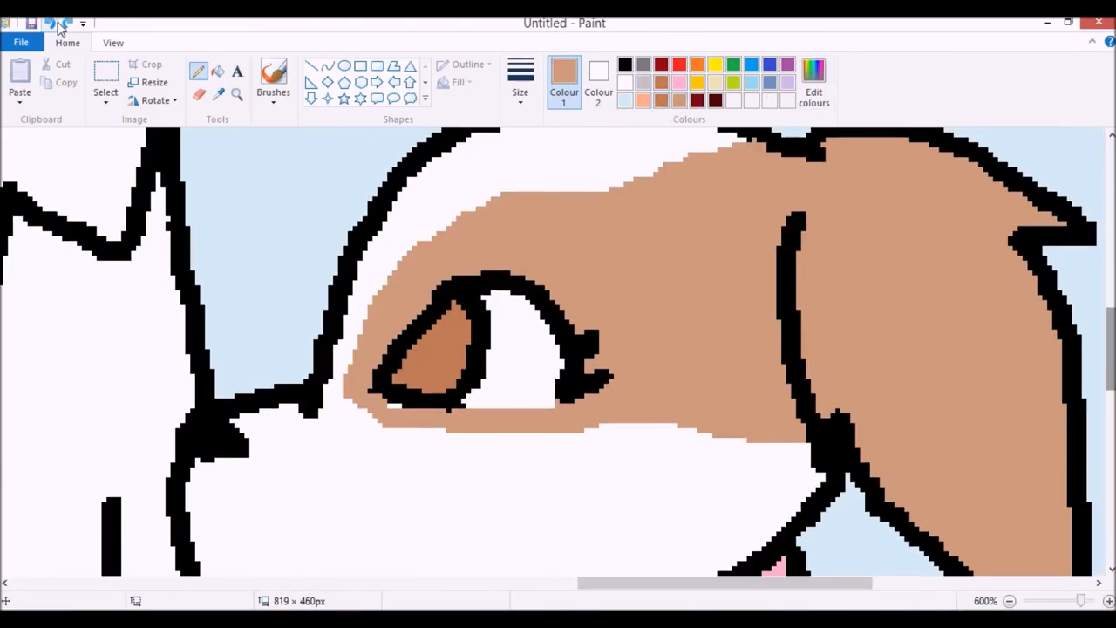
left_click(444, 349)
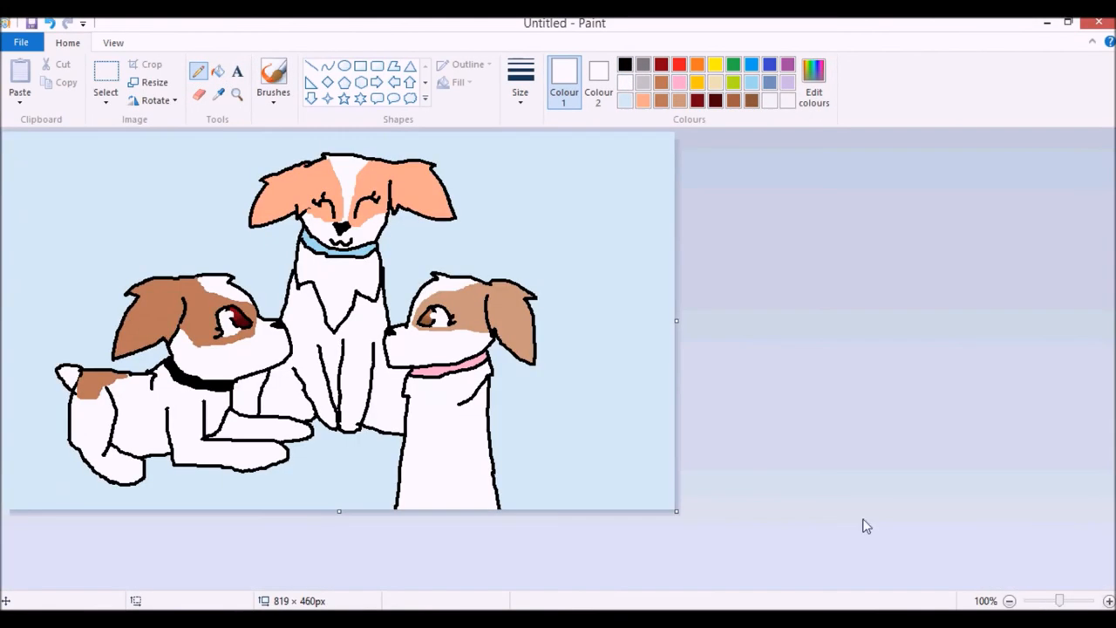
- Start a black text label in the sky above the right dog, typing 'My'
type("finally!!!!")
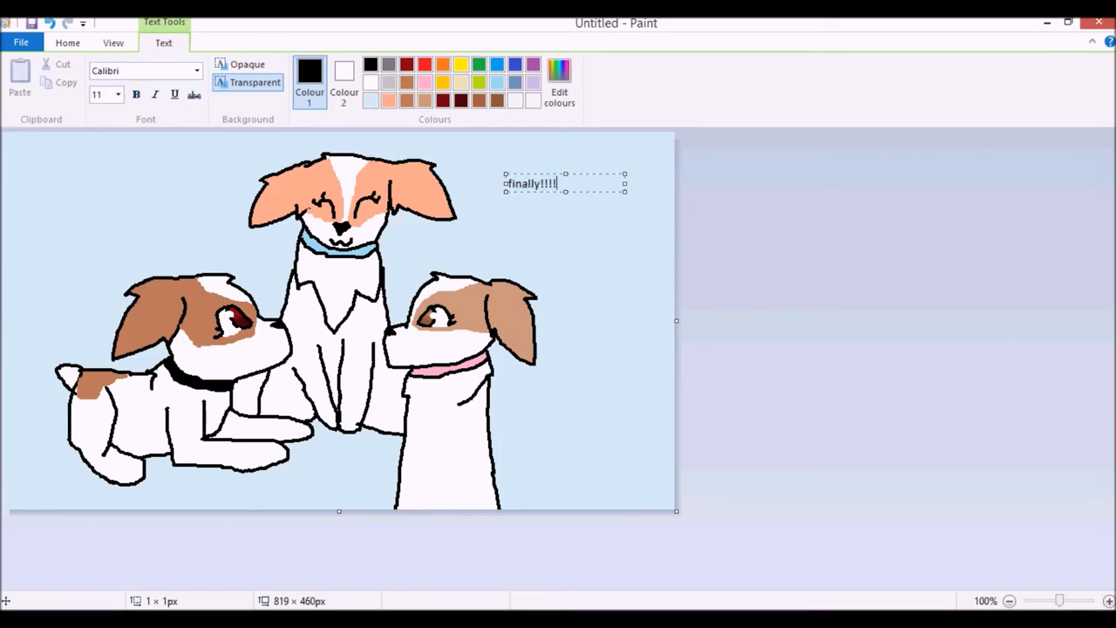
type("My")
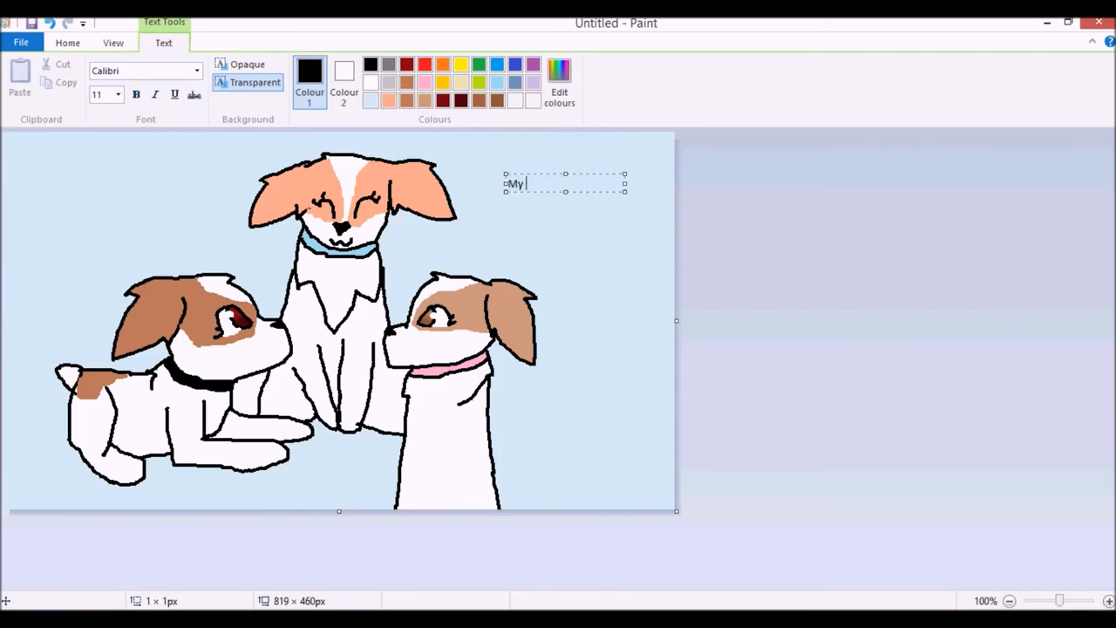